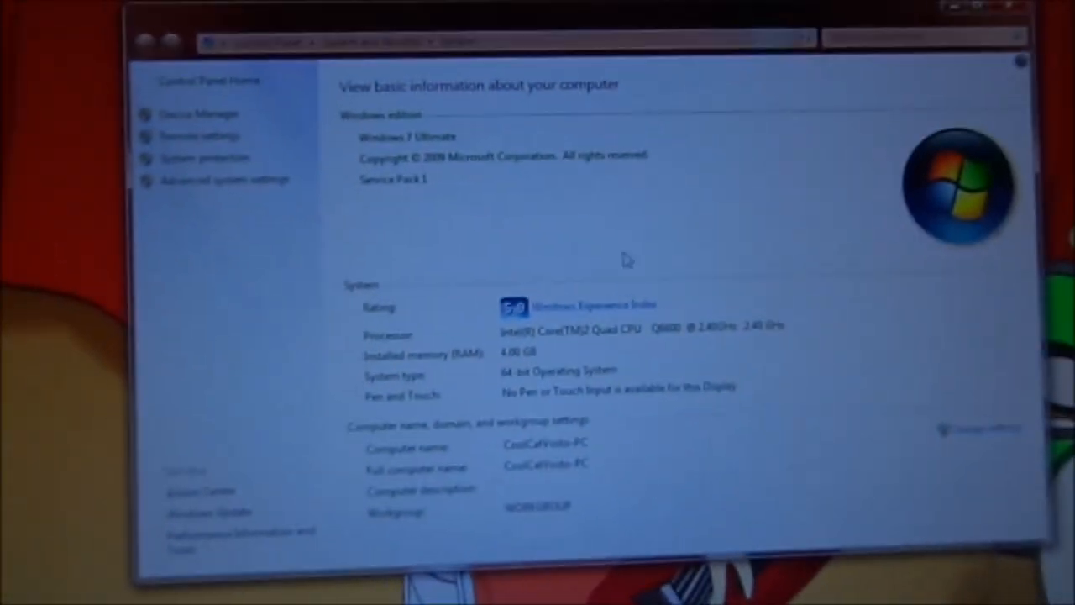
# Open the Windows Experience Index breakdown showing the 5.9 base score and 7.1 subscores.
pyautogui.scroll(-3)
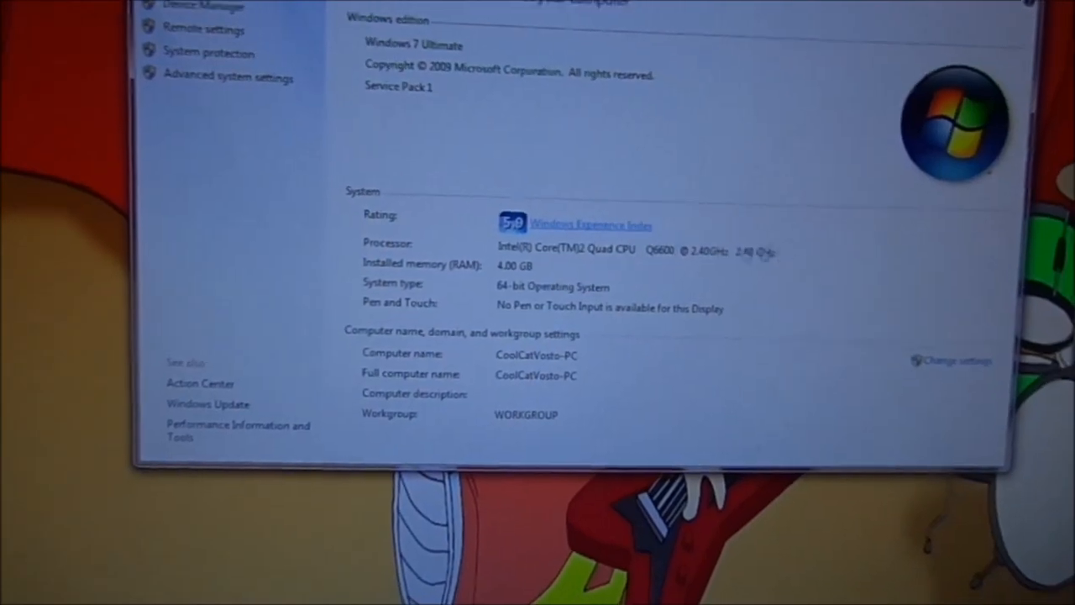
pyautogui.click(590, 225)
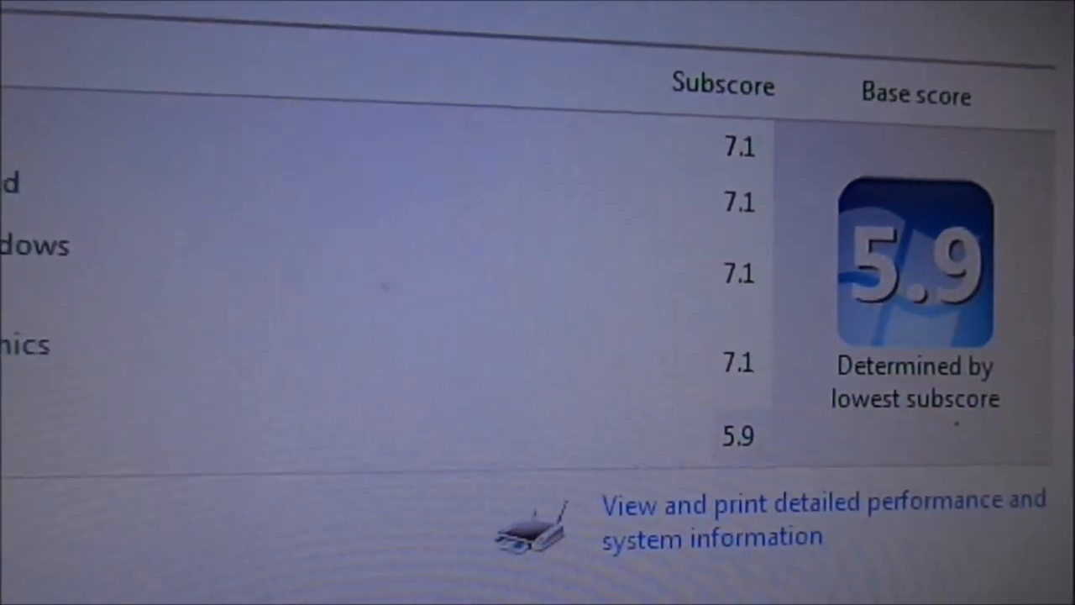